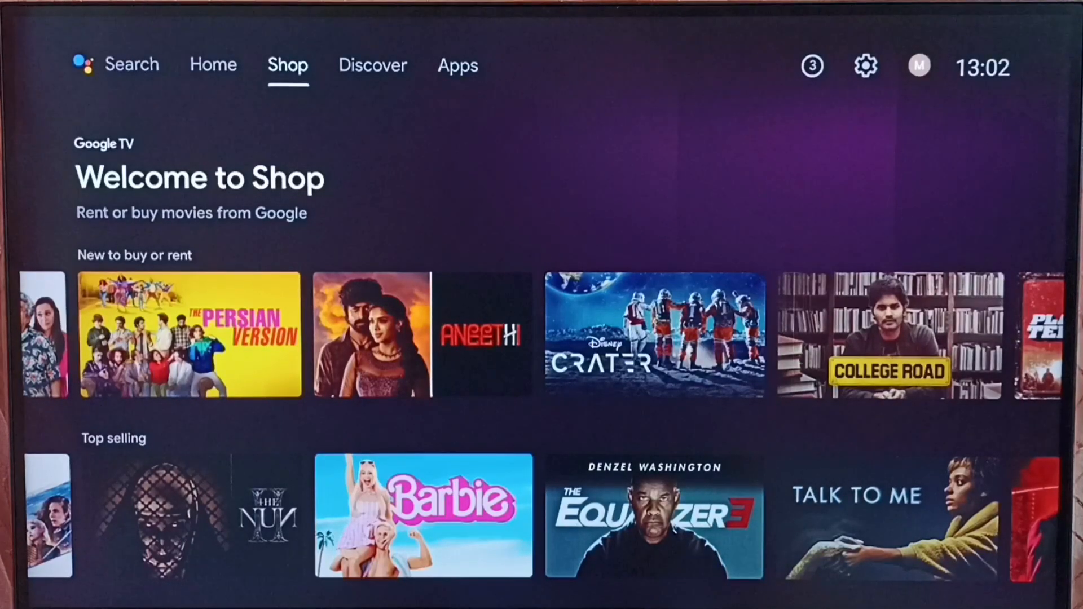
Reach Device Preferences from the Apps page via the Settings gear.
{"action": "left_click", "coordinate": [457, 66]}
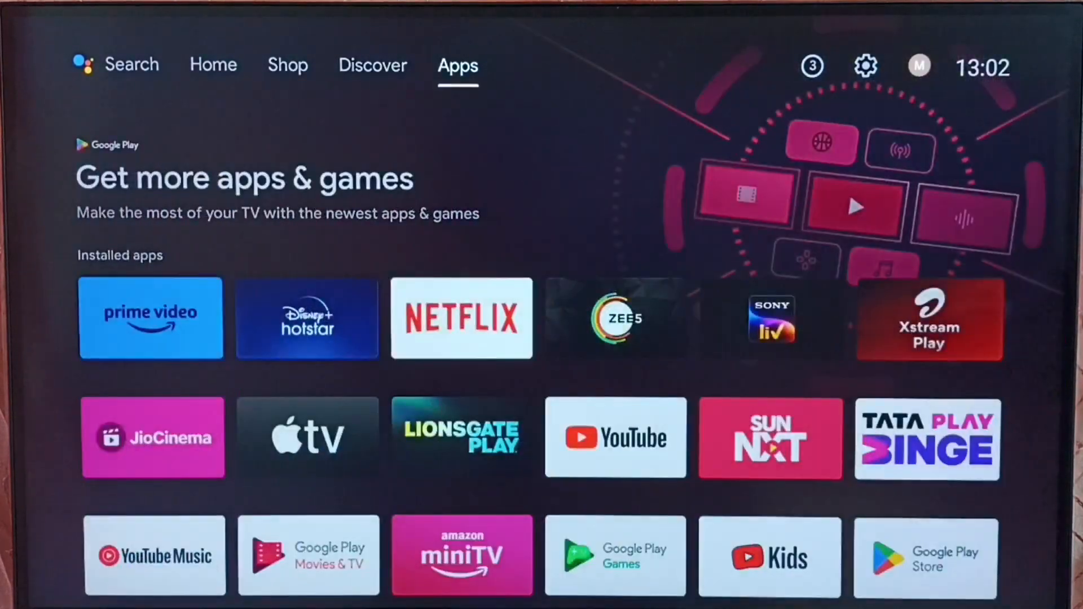
{"action": "mouse_move", "coordinate": [865, 65]}
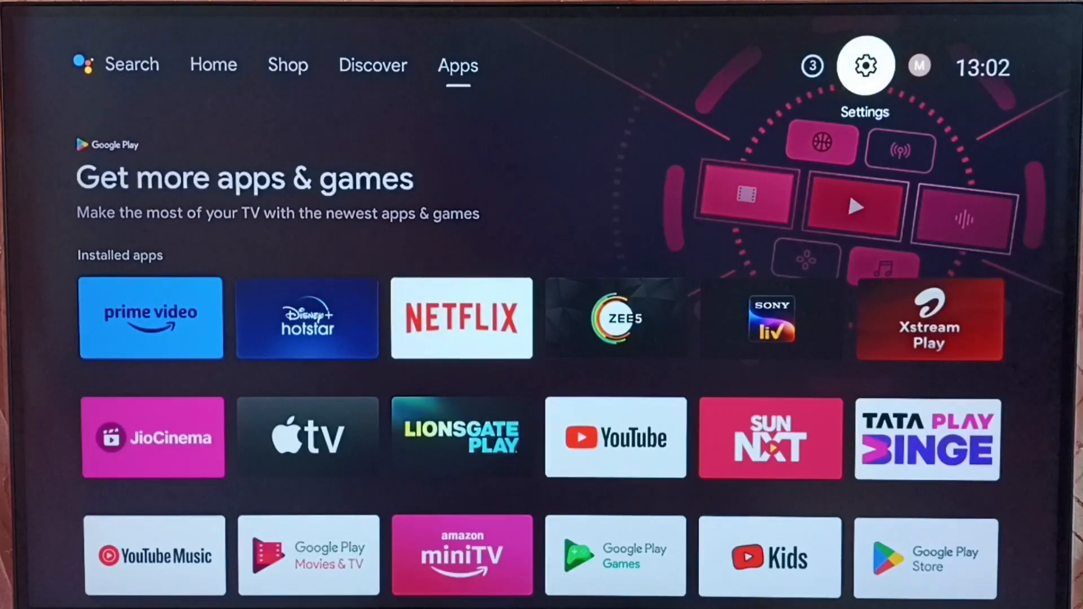
{"action": "left_click", "coordinate": [863, 65]}
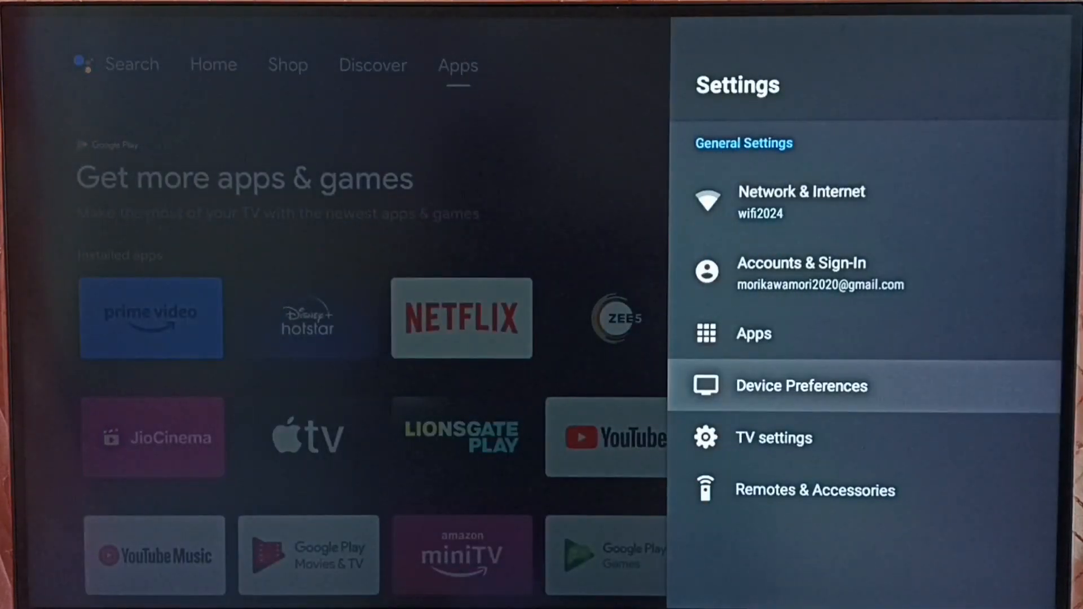
{"action": "left_click", "coordinate": [800, 386]}
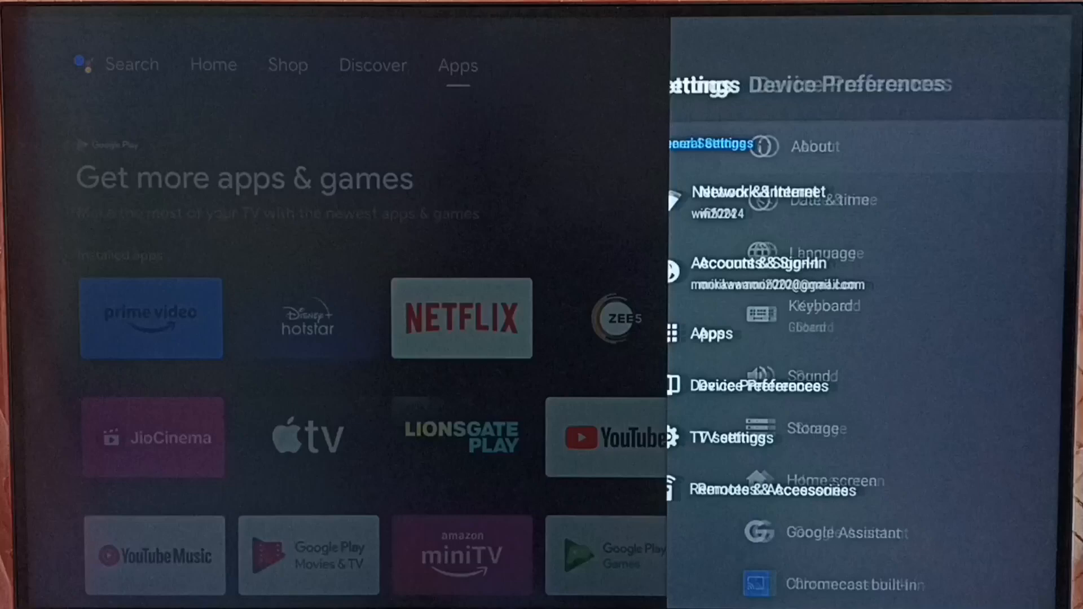
{"action": "left_click", "coordinate": [759, 396]}
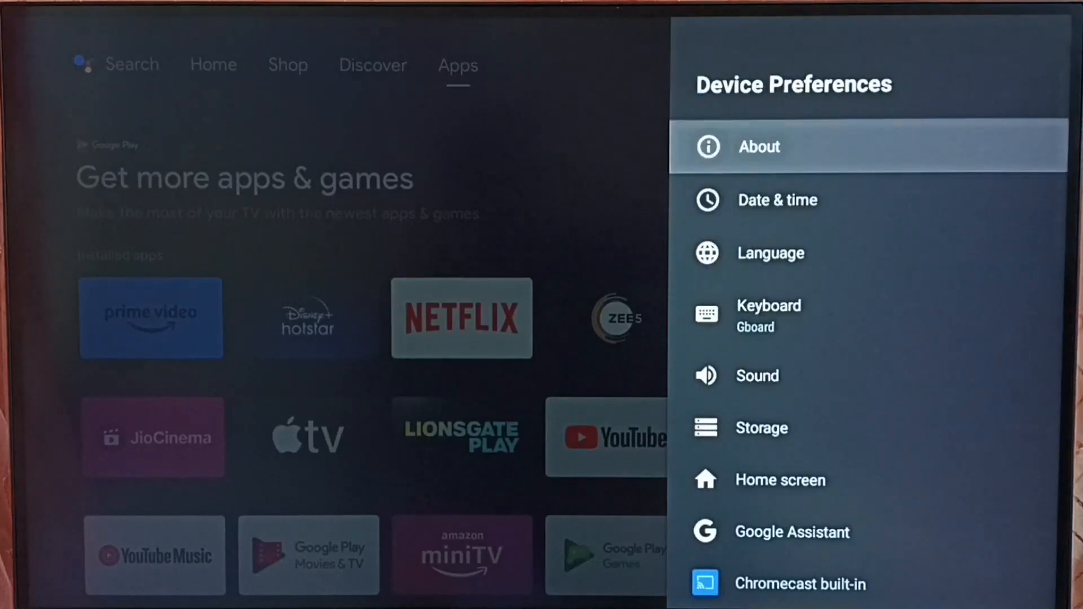
Unlock developer mode from About, then enter Developer options further down Device Preferences.
{"action": "left_click", "coordinate": [758, 145]}
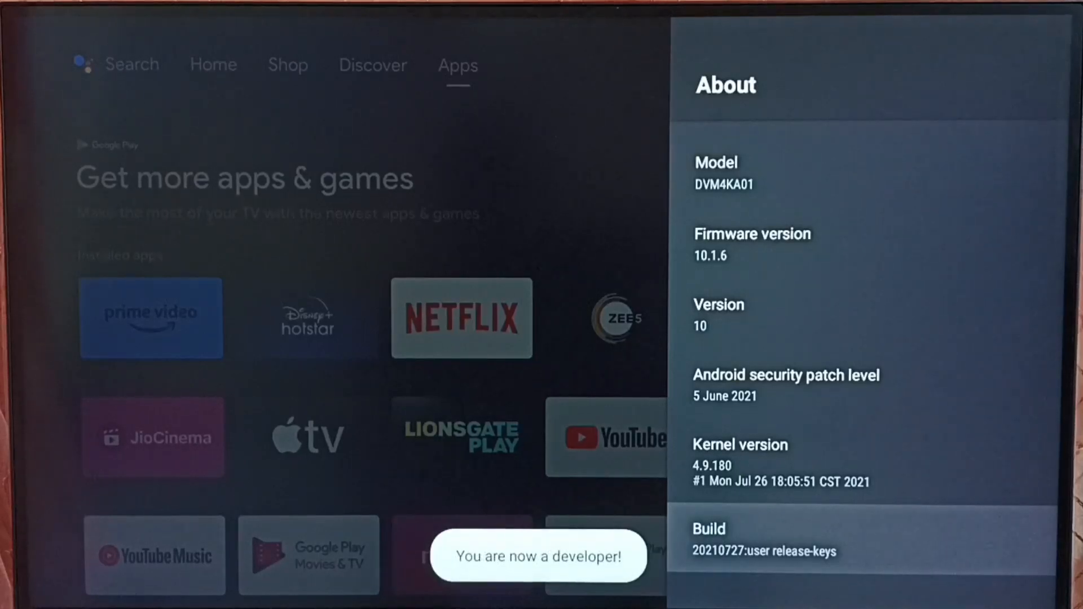
{"action": "key", "text": "Back"}
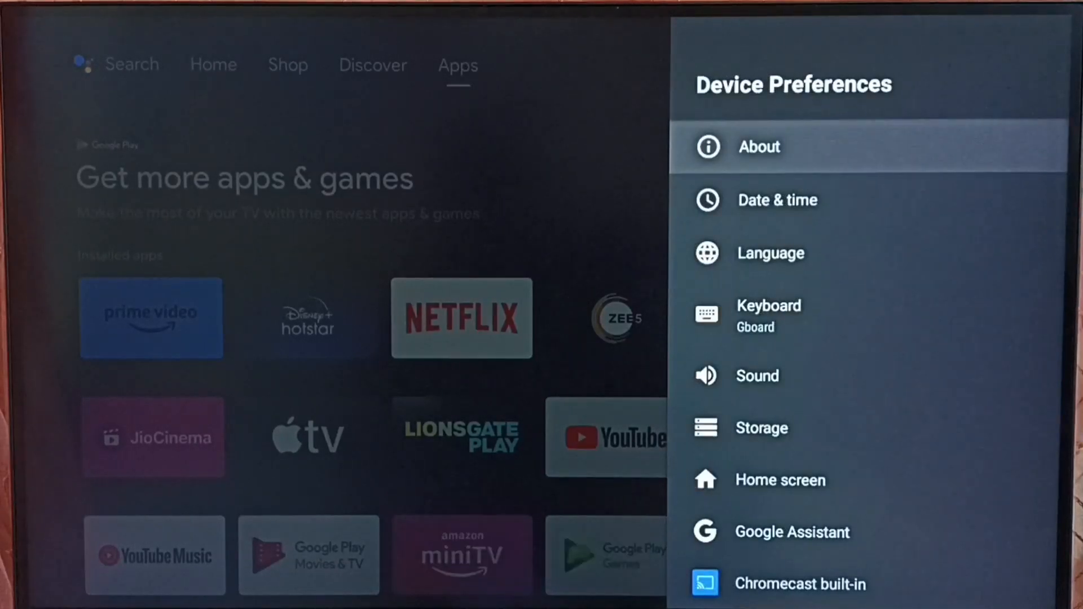
{"action": "scroll", "scroll_direction": "down", "scroll_amount": 3}
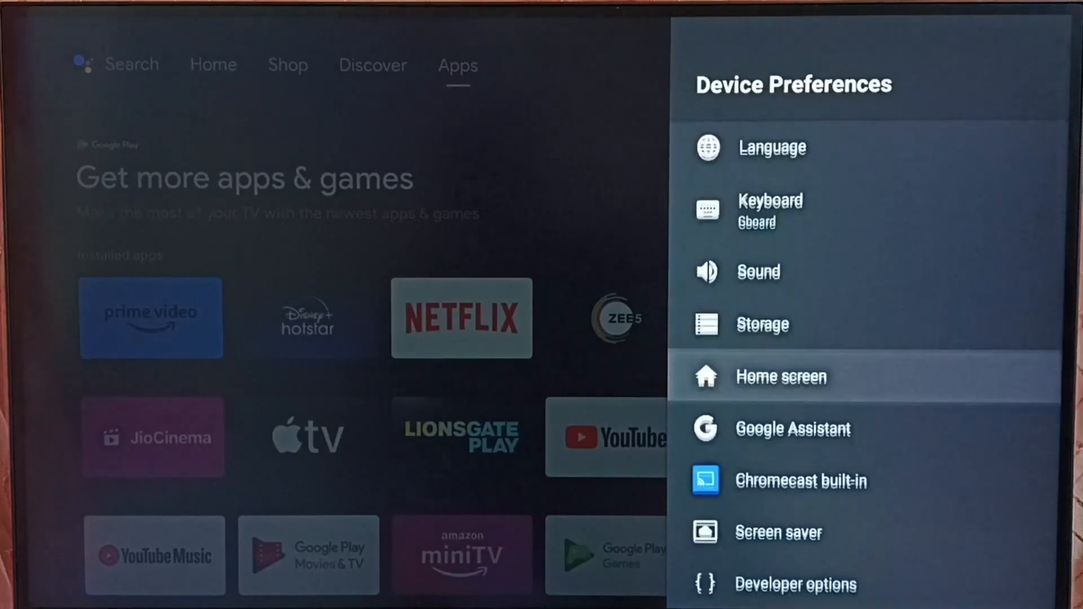
{"action": "scroll", "scroll_direction": "down", "scroll_amount": 3}
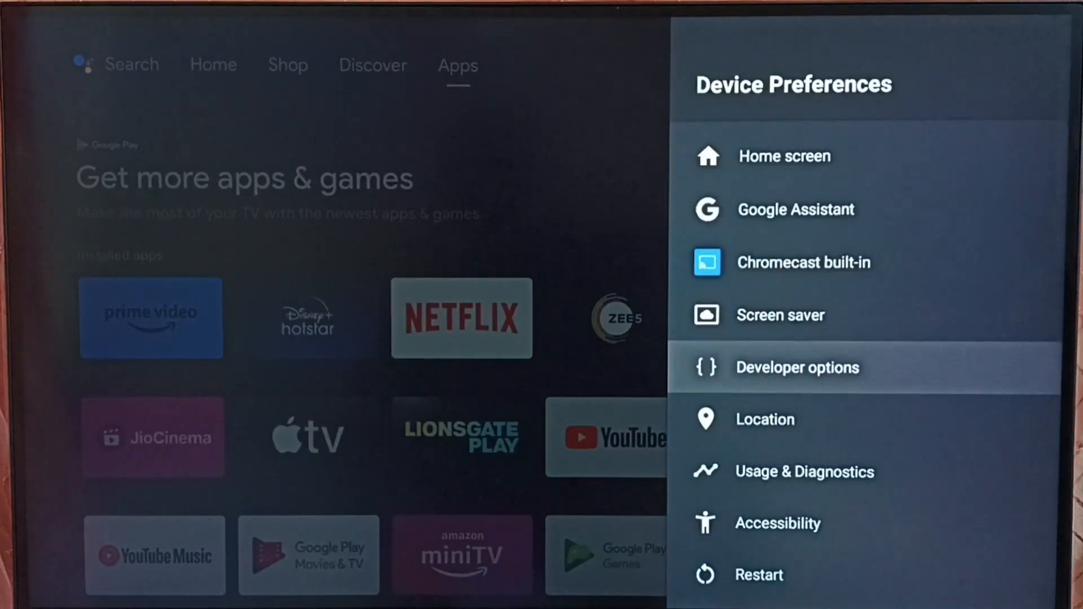
{"action": "left_click", "coordinate": [797, 367]}
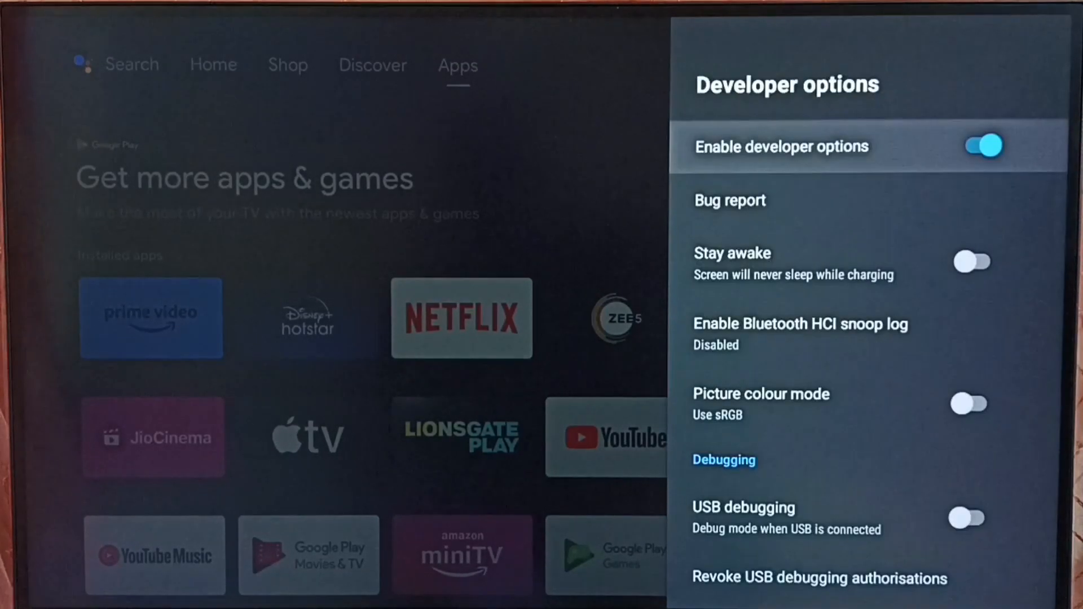
{"action": "scroll", "scroll_direction": "down", "scroll_amount": 3}
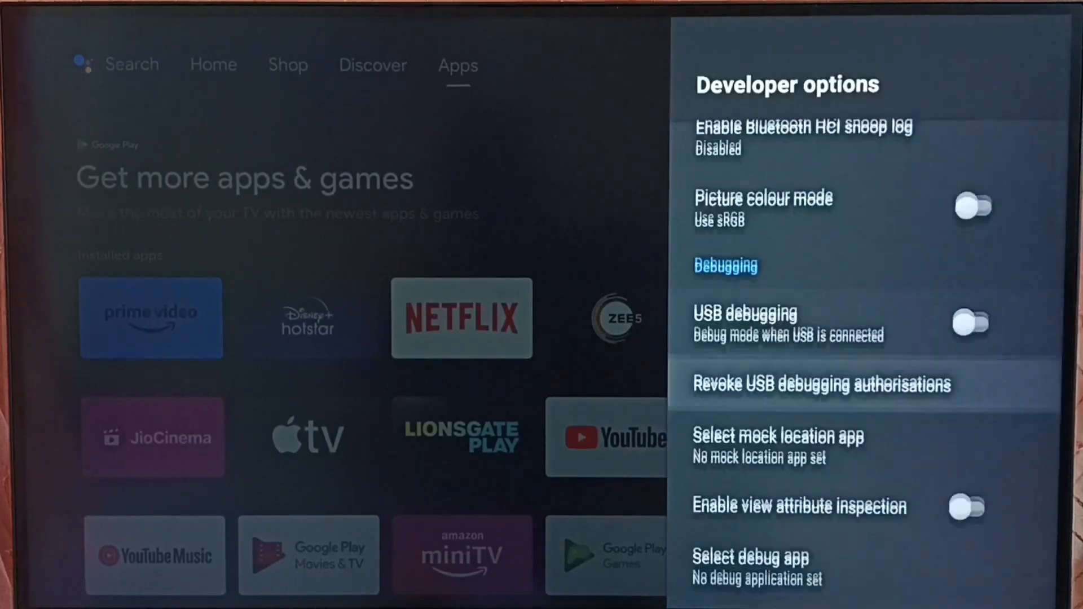
{"action": "scroll", "scroll_direction": "down", "scroll_amount": 3}
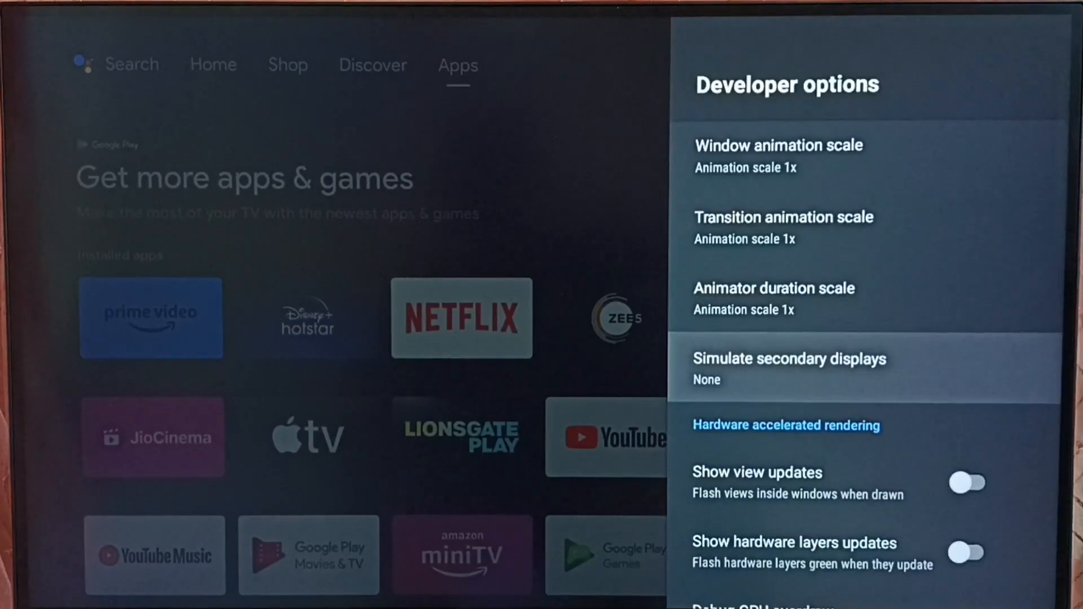
{"action": "scroll", "scroll_direction": "down", "scroll_amount": 3}
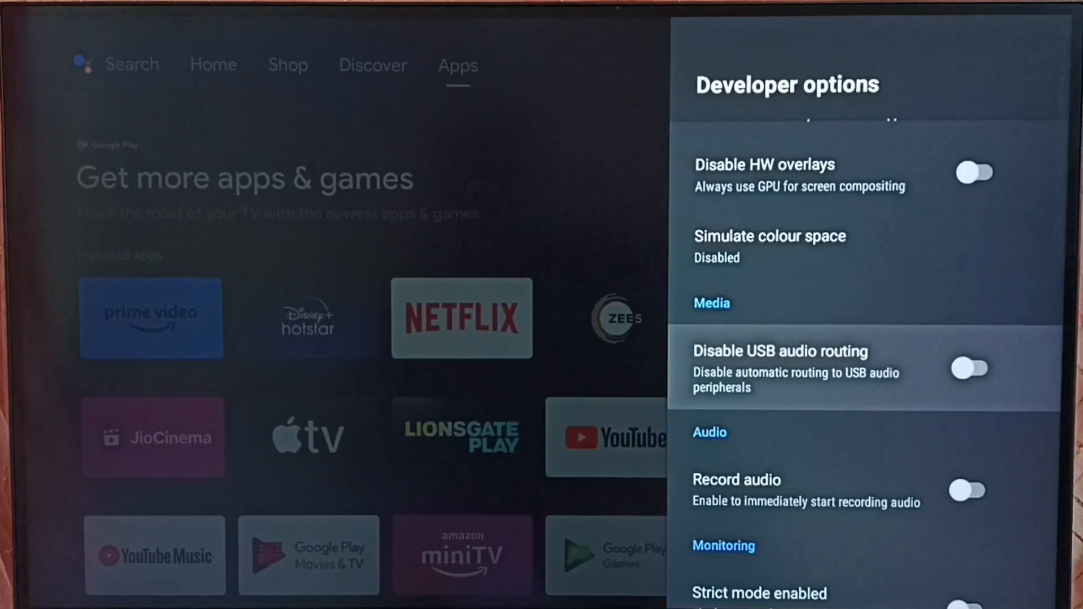
Toggle Disable USB audio routing on, then back off again.
{"action": "left_click", "coordinate": [970, 368]}
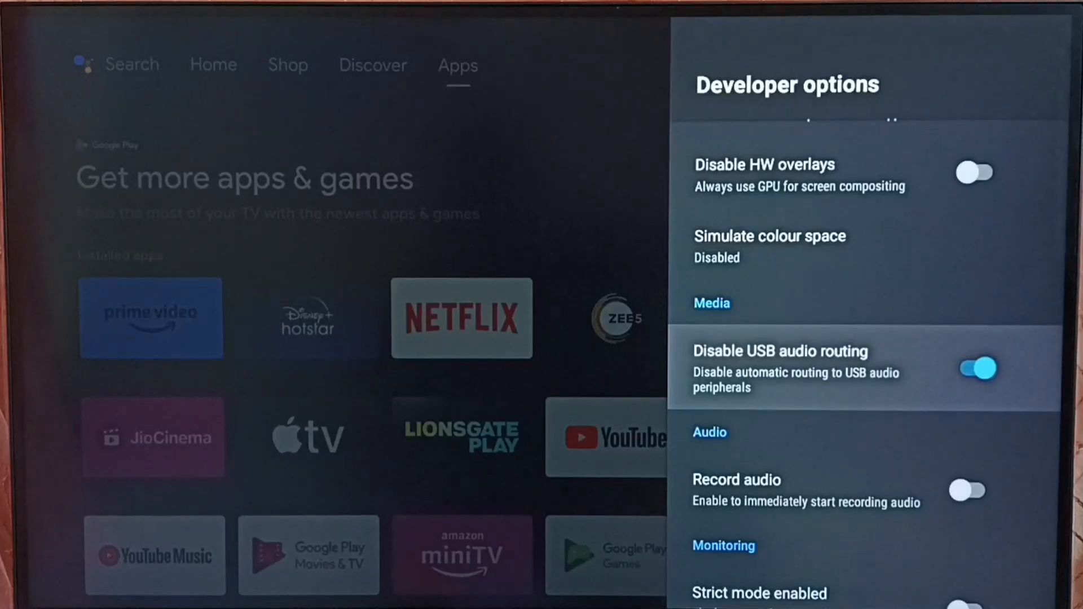
{"action": "scroll", "scroll_direction": "down", "scroll_amount": 3}
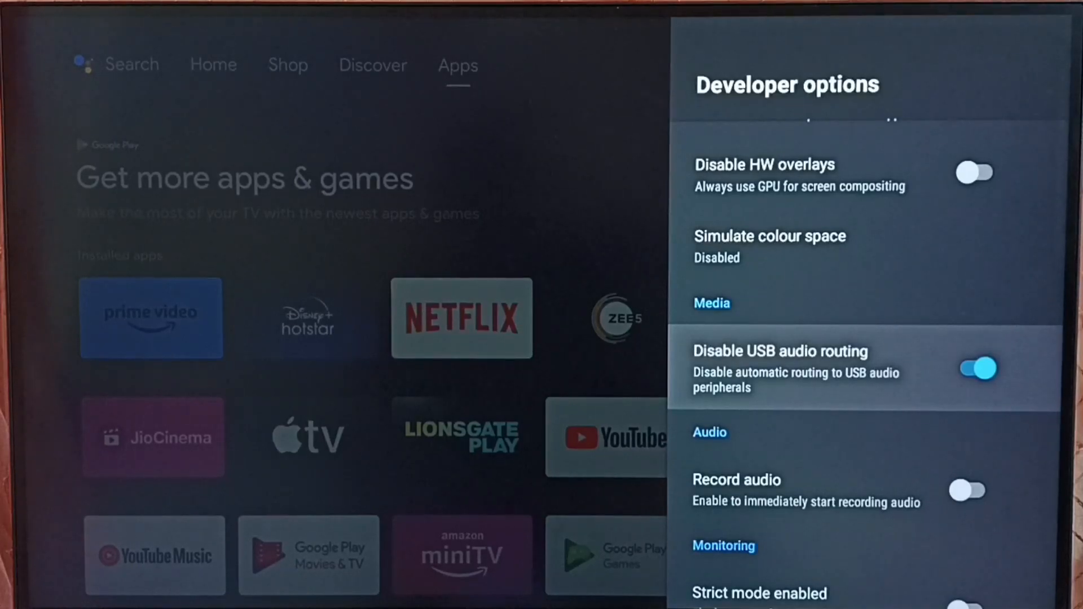
{"action": "left_click", "coordinate": [973, 368]}
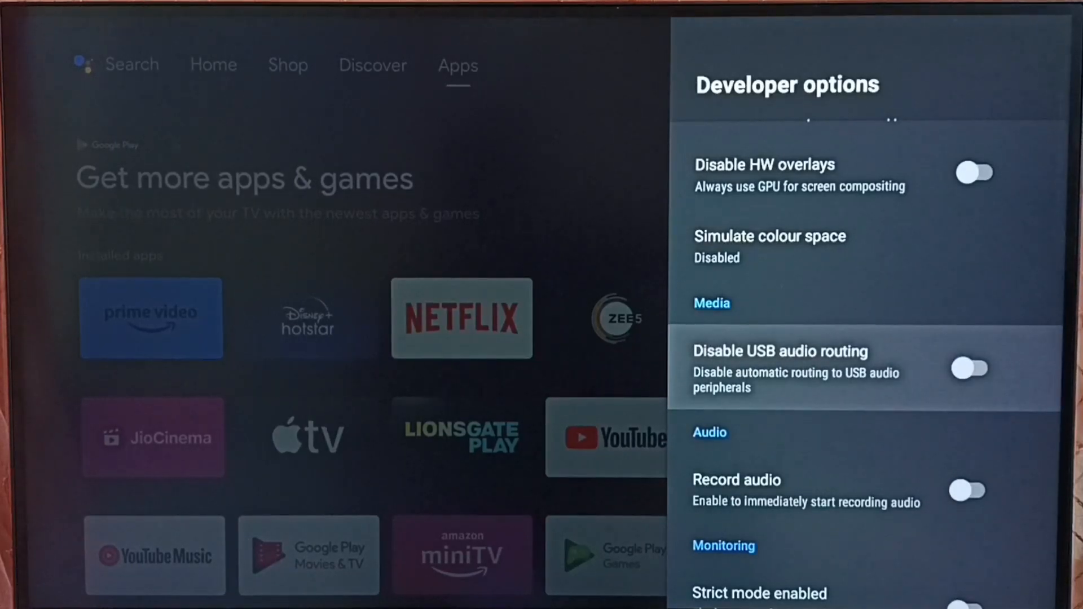
{"action": "scroll", "scroll_direction": "down", "scroll_amount": 3}
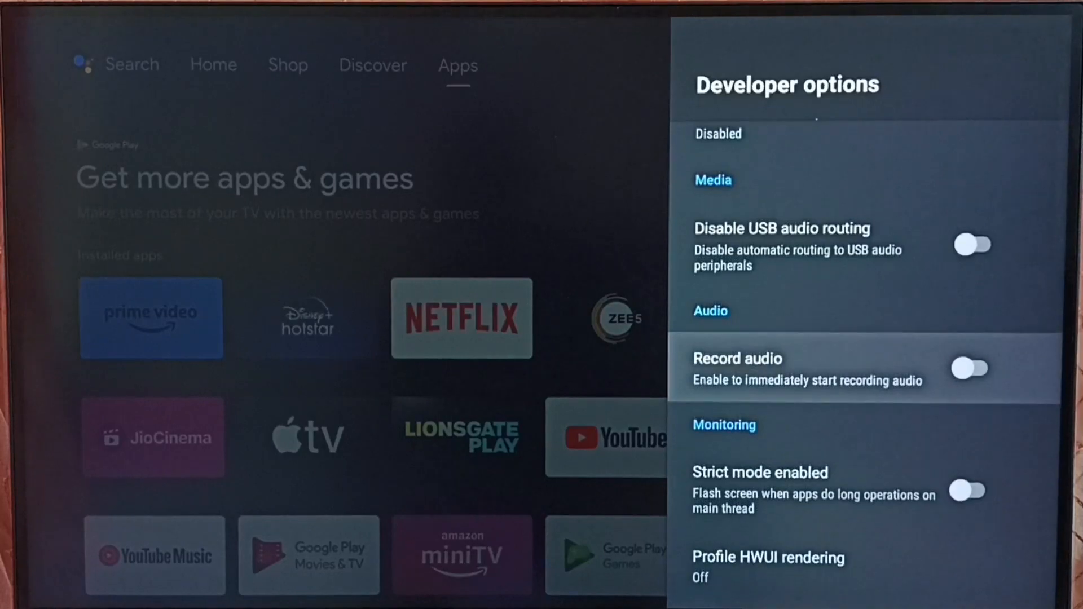